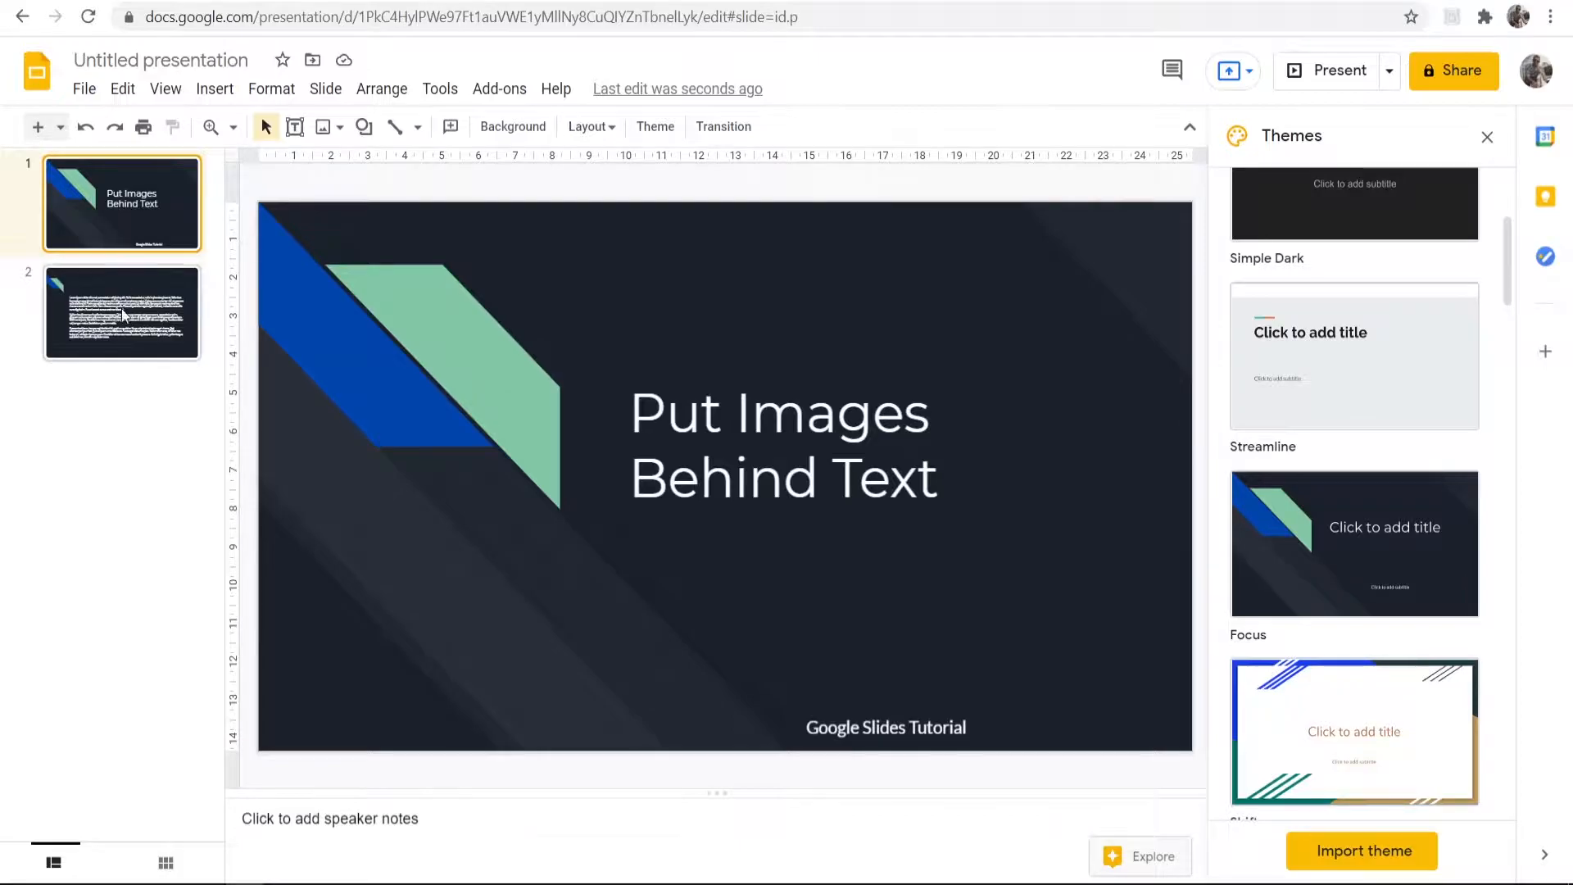
# Go to slide 2, which holds the lorem-ipsum paragraphs.
pyautogui.click(123, 311)
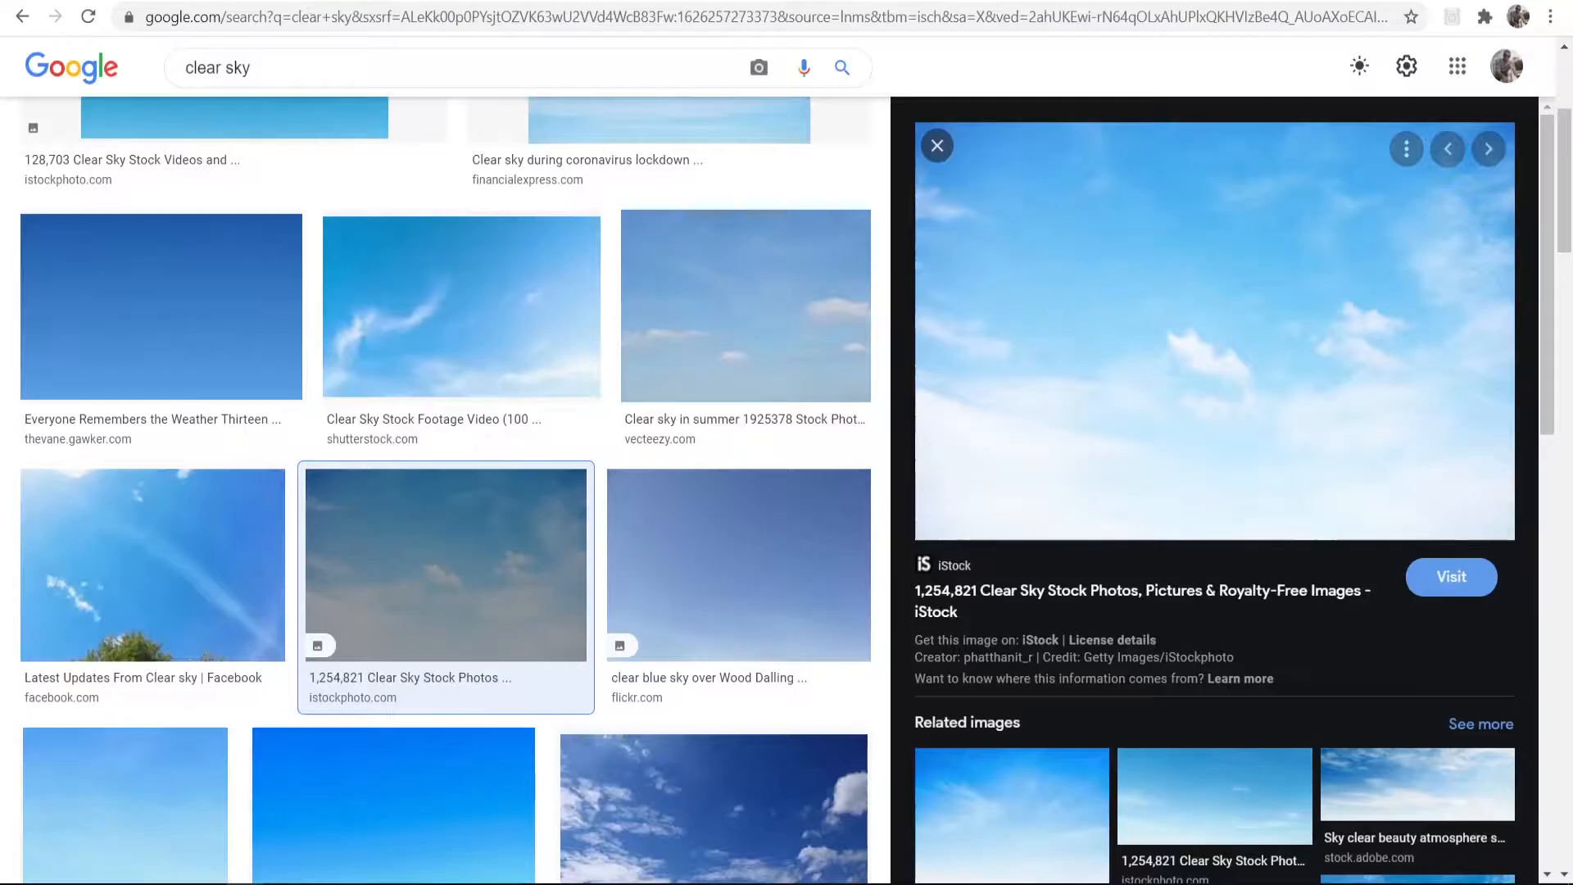
pyautogui.moveTo(1042, 292)
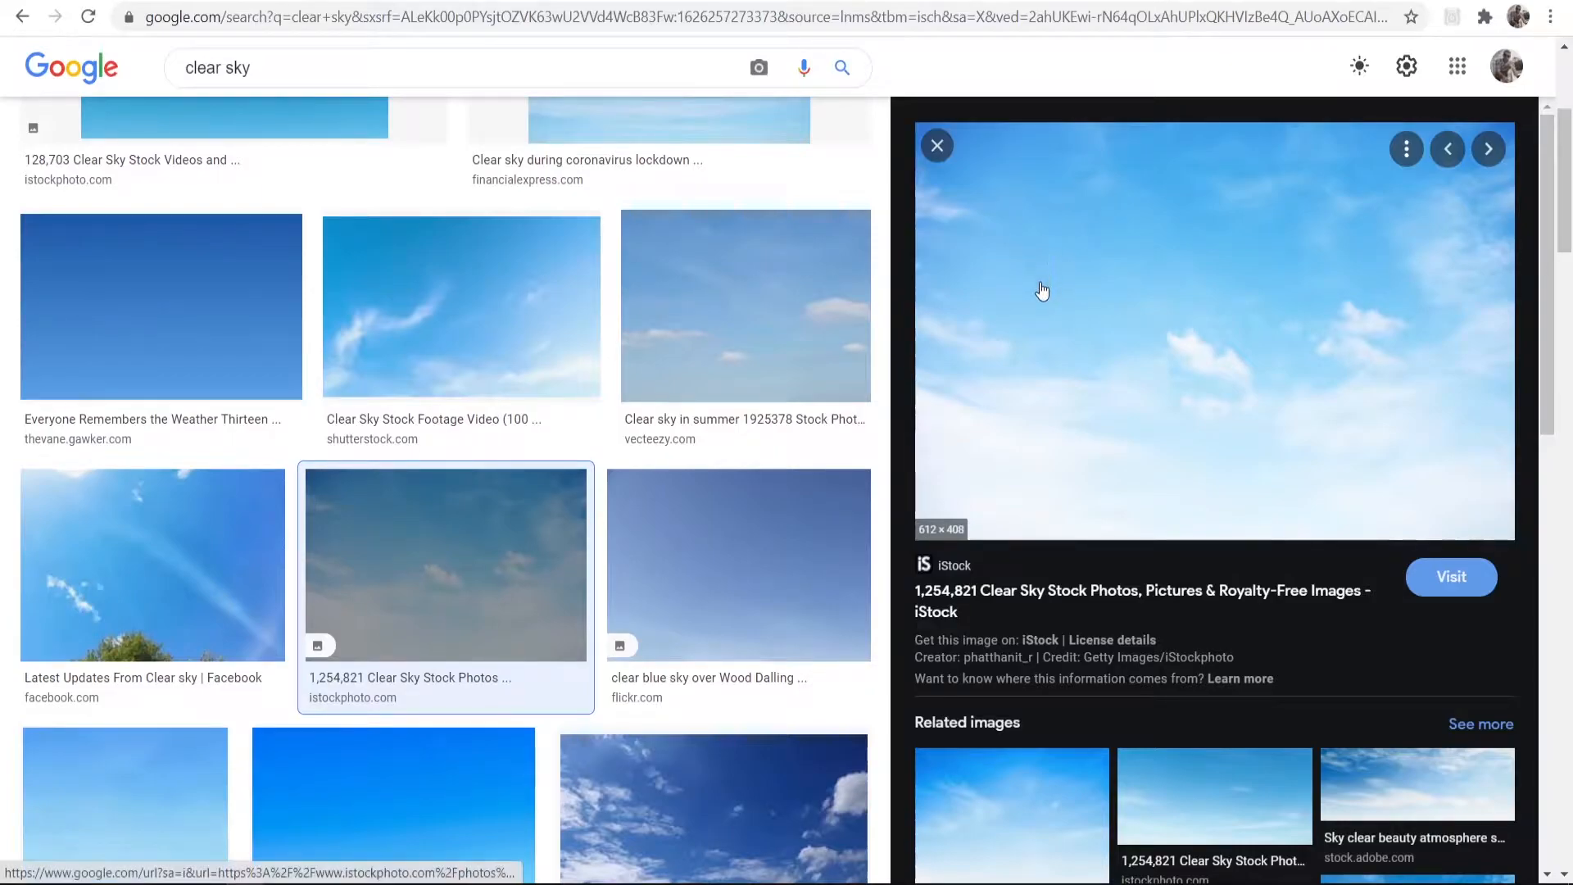
pyautogui.moveTo(1022, 337)
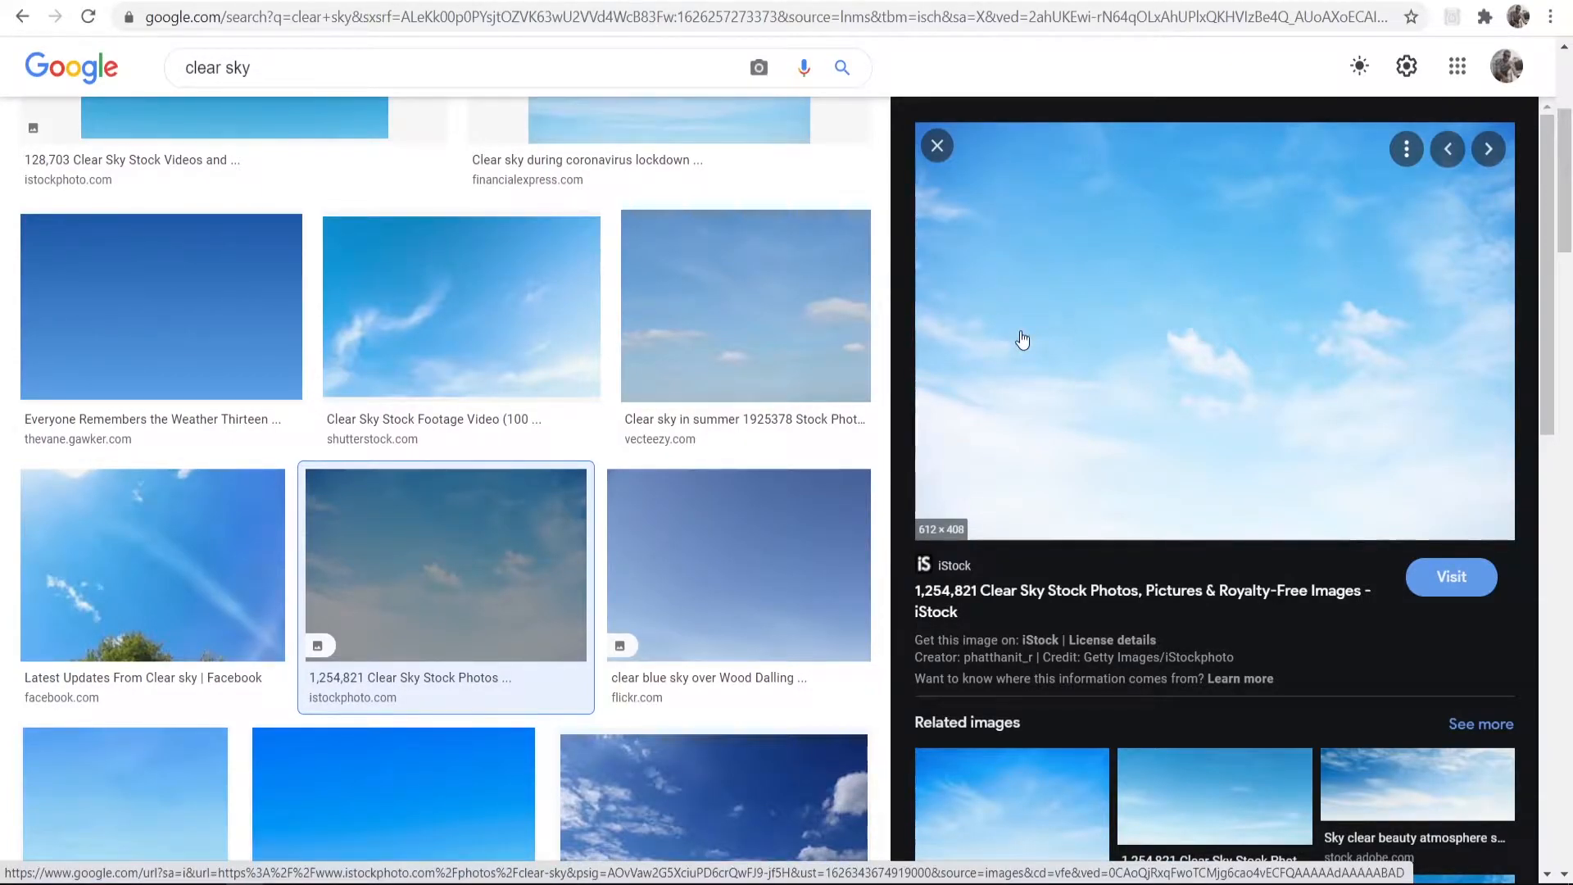
pyautogui.moveTo(1098, 331)
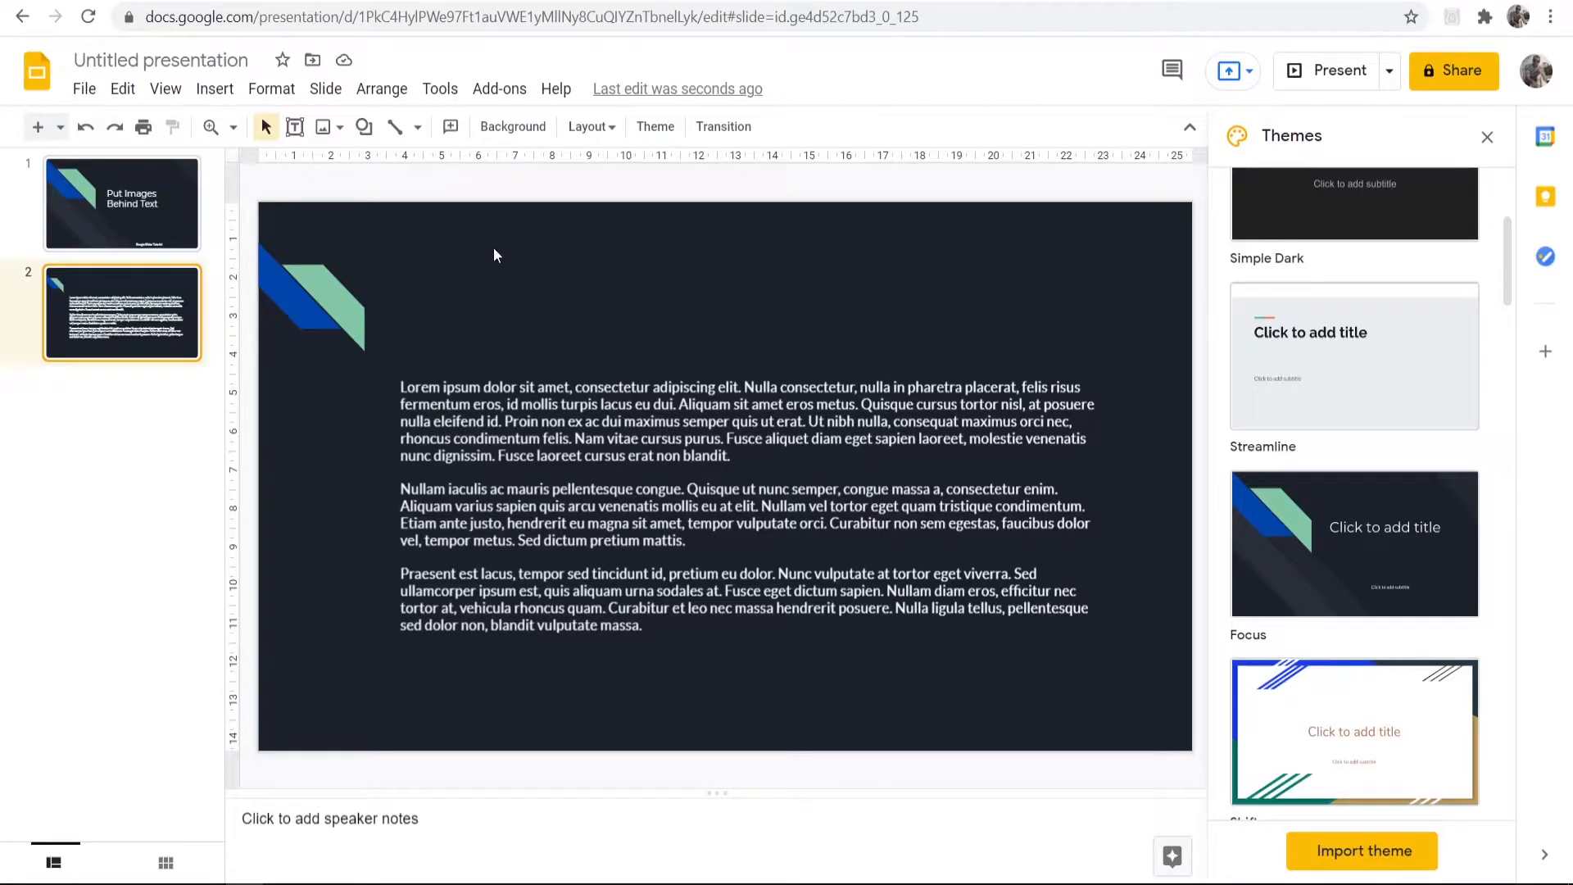
# Paste the copied clear-sky image onto the slide and dismiss the stray File menu.
pyautogui.click(166, 88)
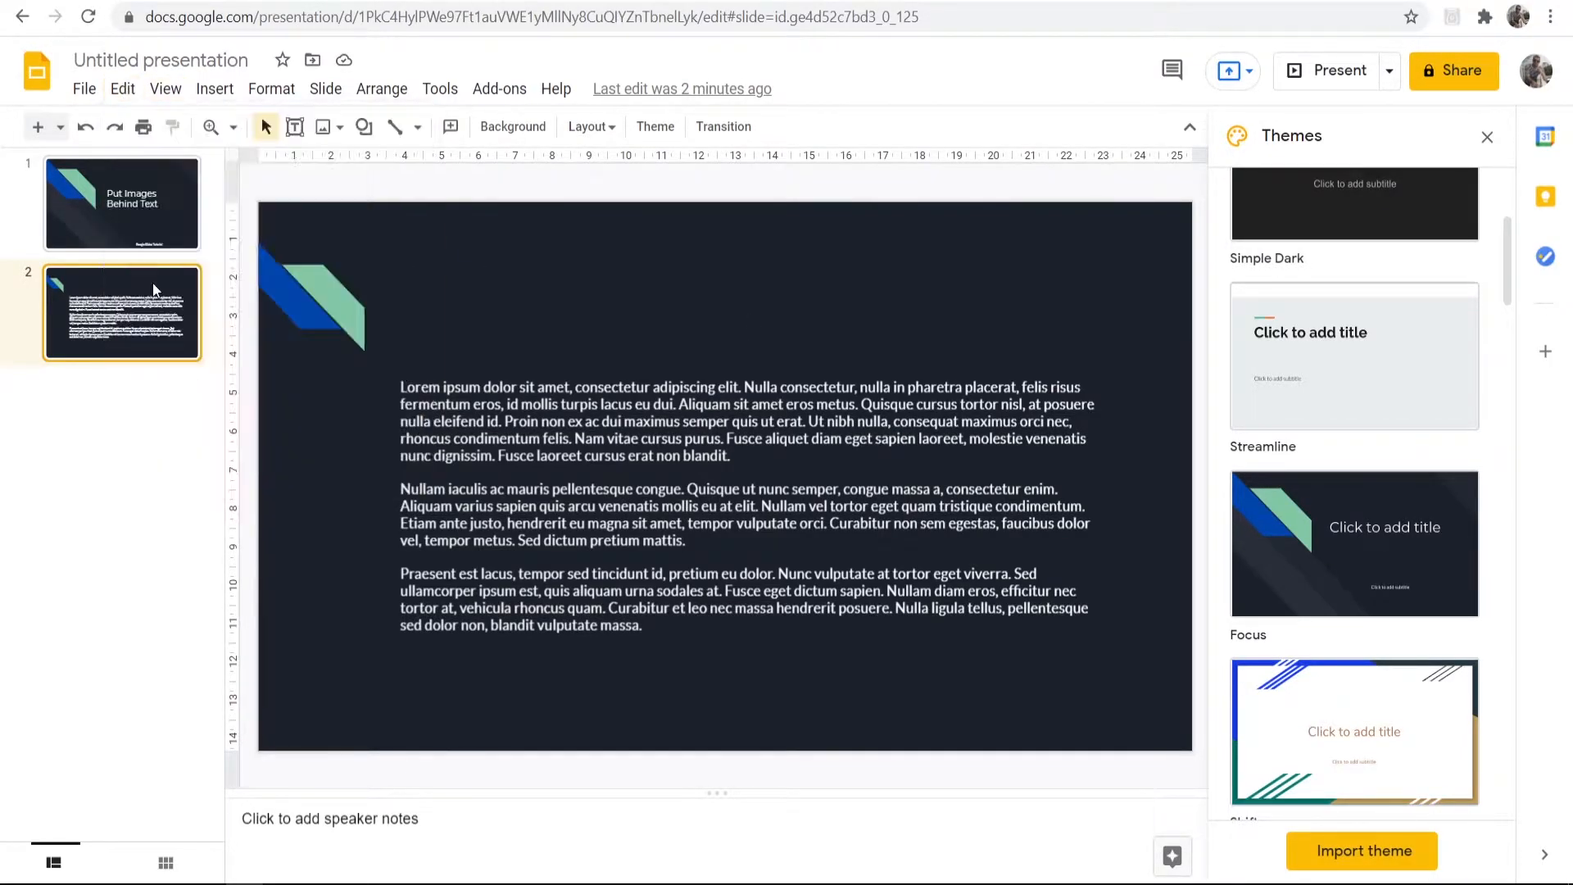
pyautogui.click(83, 88)
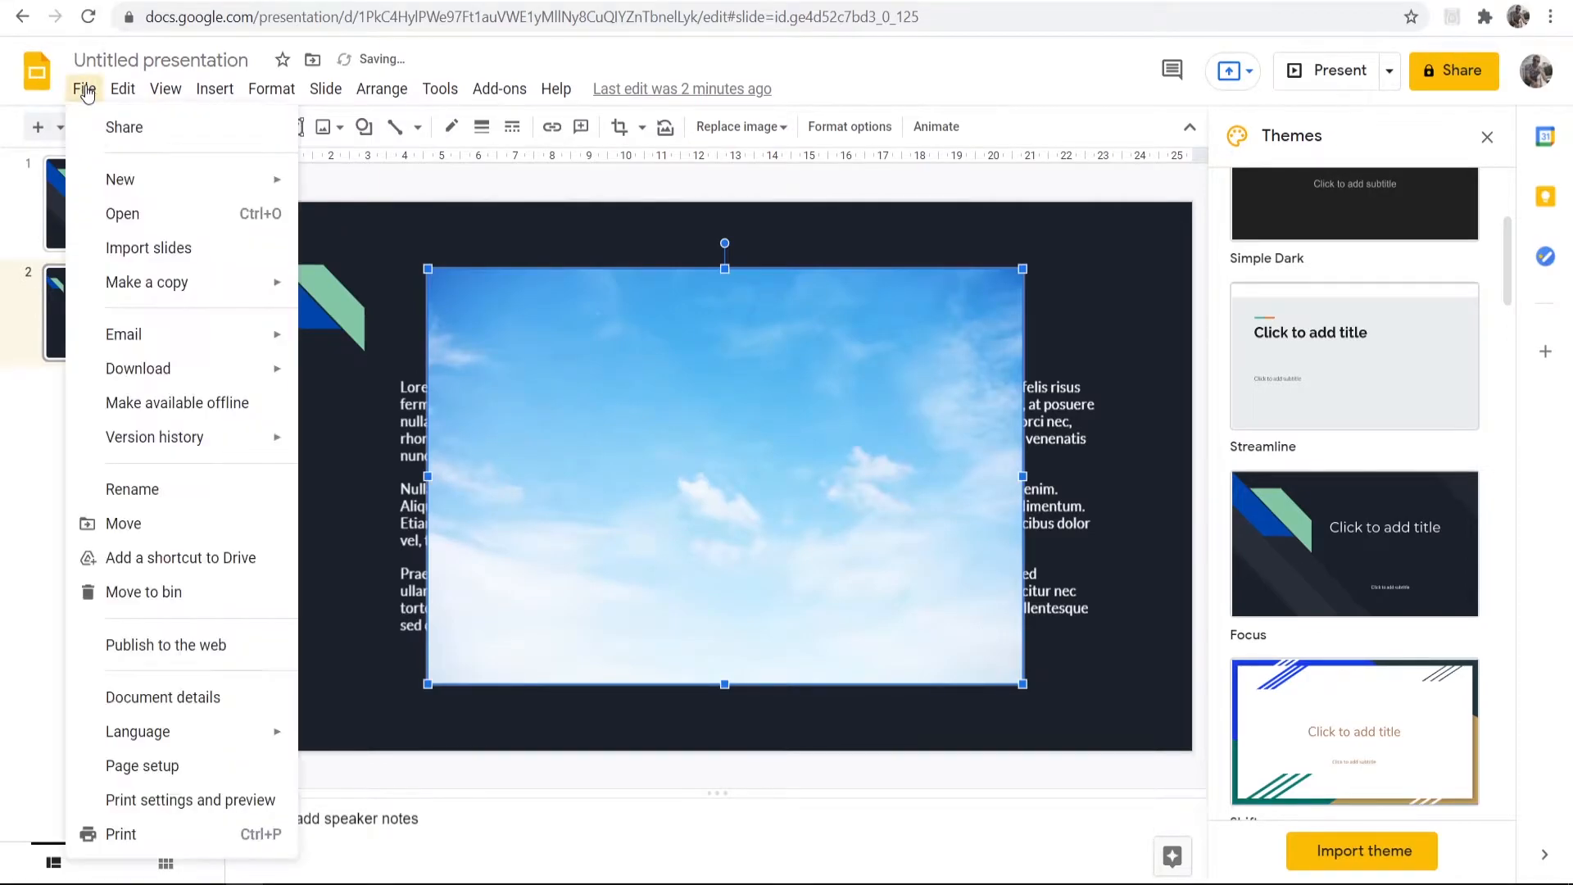
pyautogui.moveTo(187, 218)
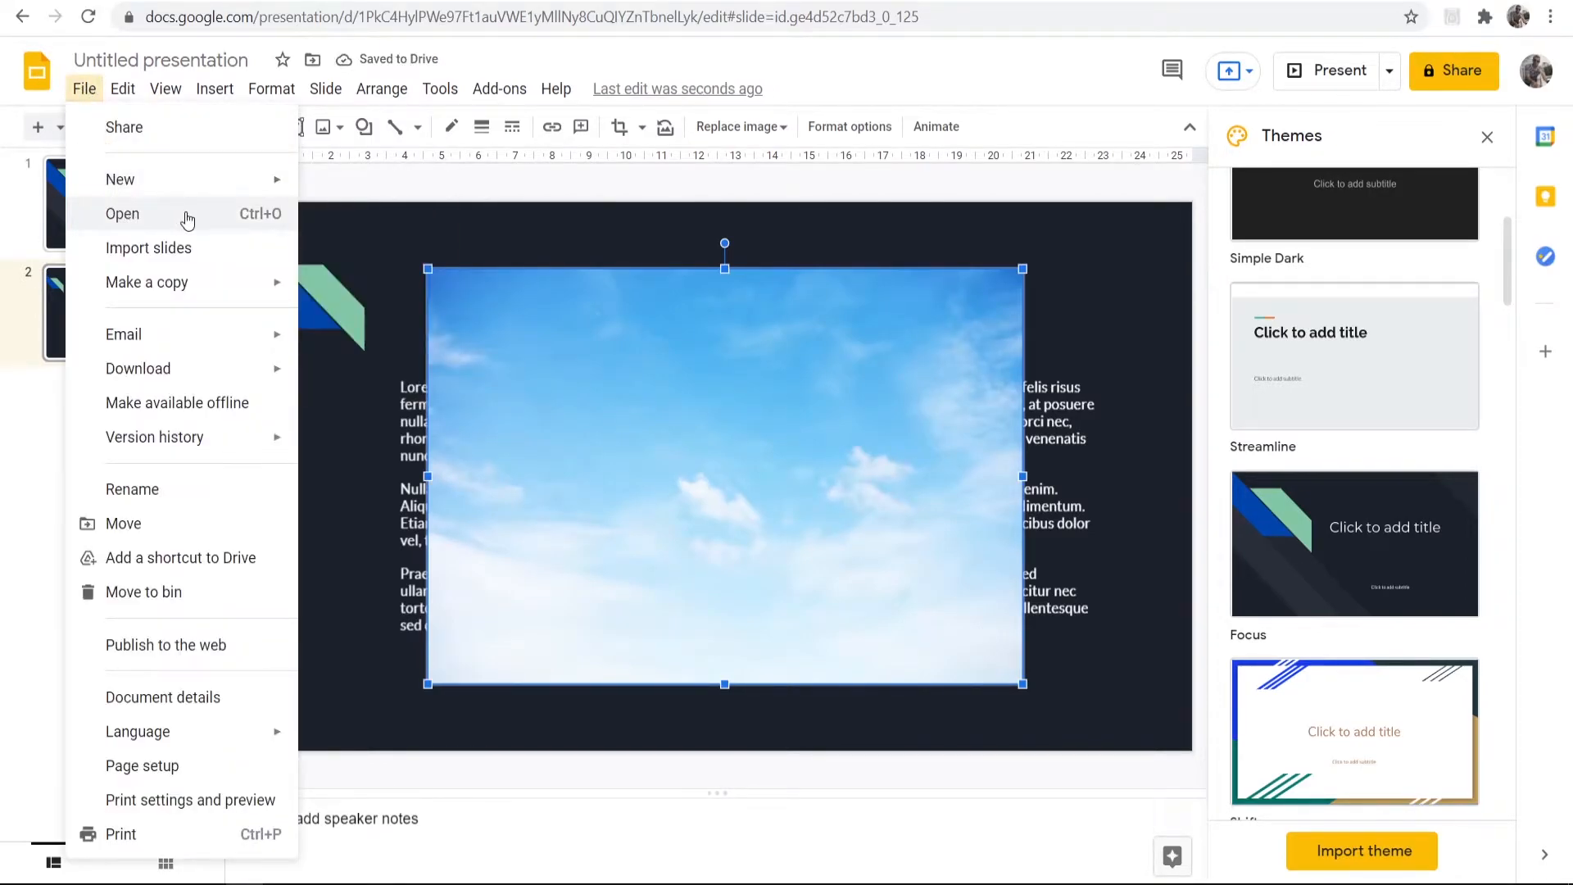
pyautogui.click(657, 396)
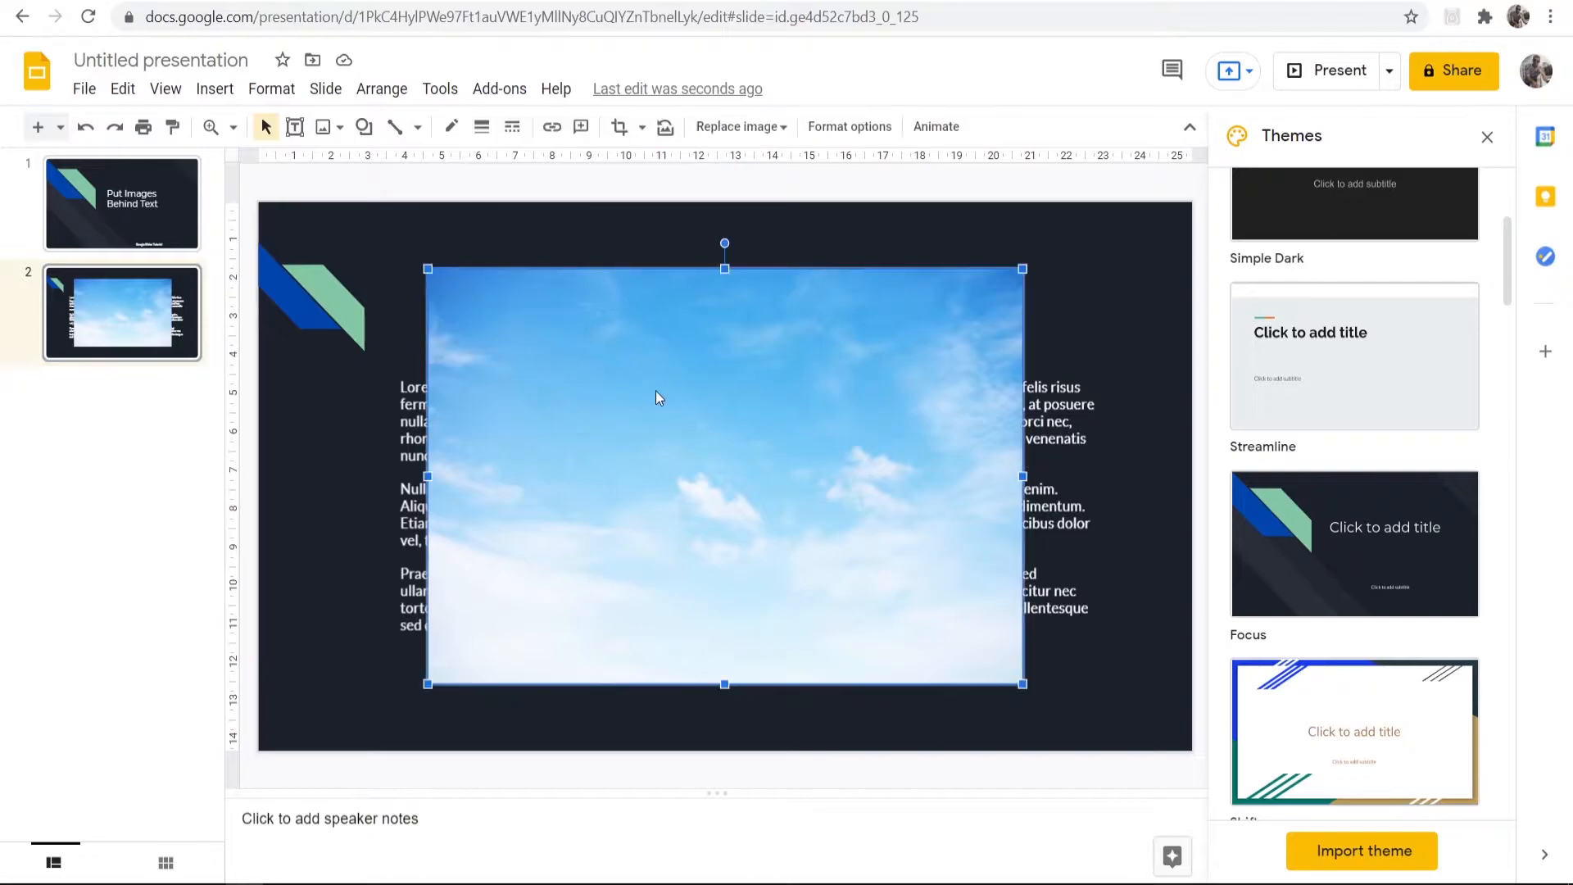
pyautogui.moveTo(688, 446)
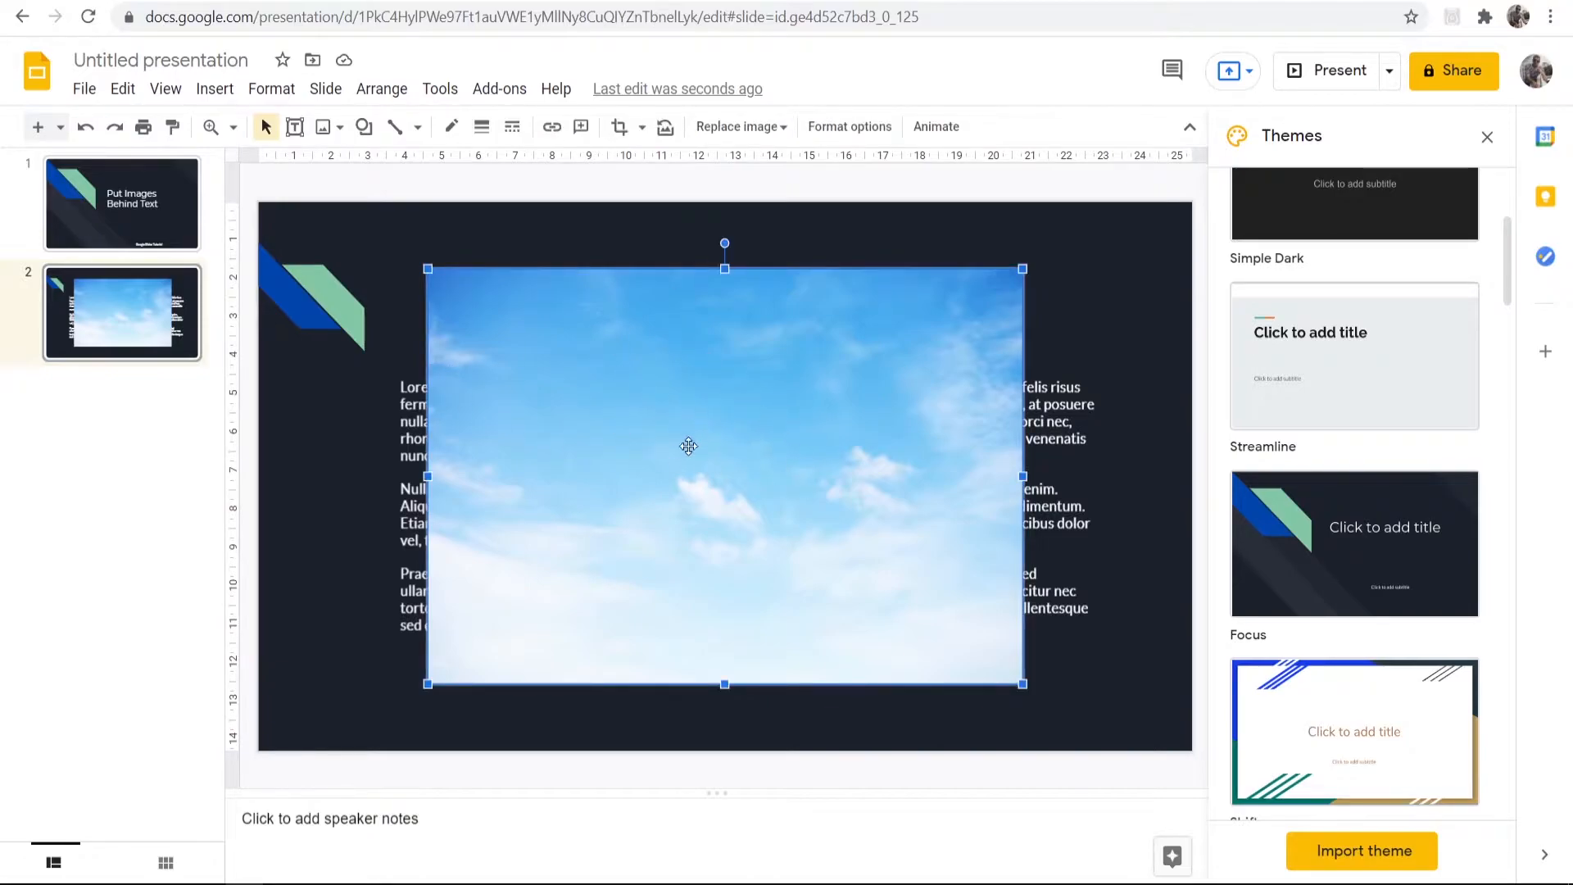
pyautogui.moveTo(639, 290)
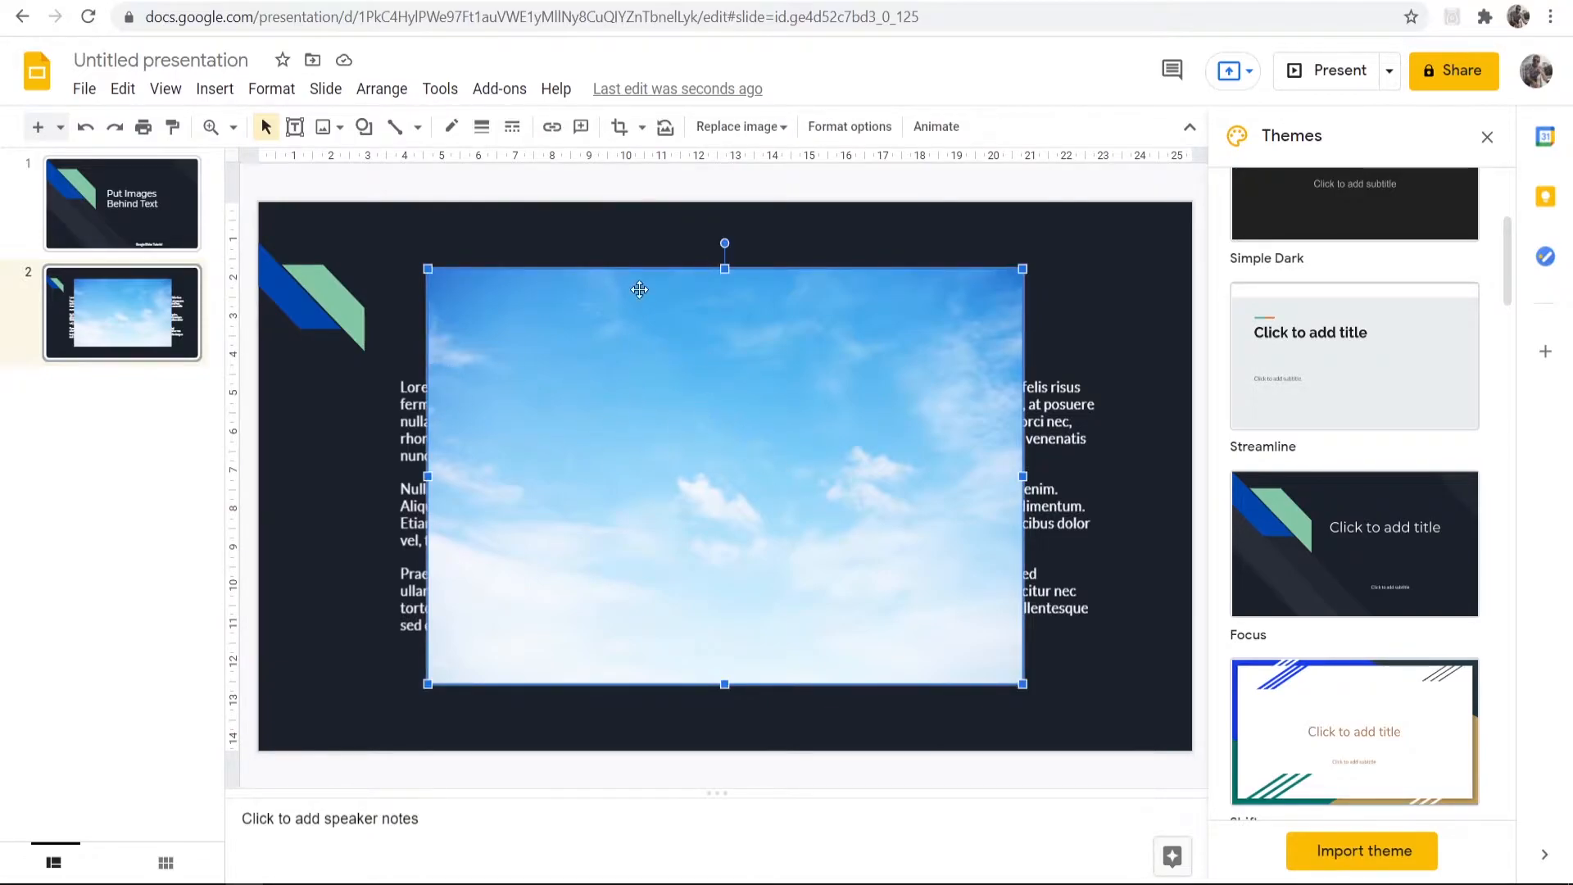
pyautogui.moveTo(677, 403)
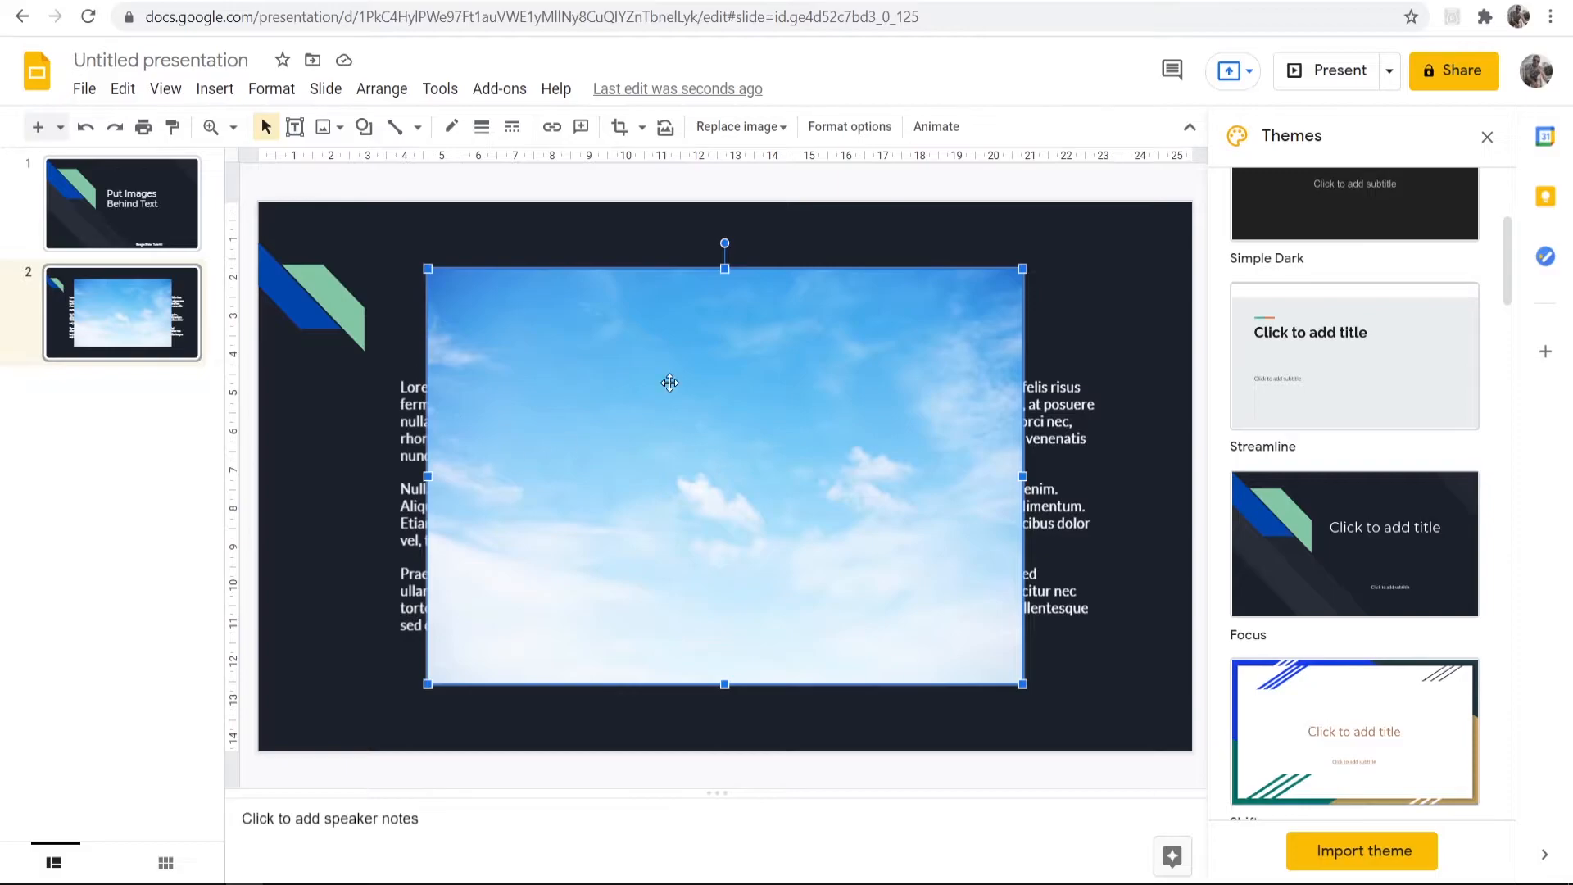
# Send the sky image to the back via Order > Send to back.
pyautogui.rightClick(668, 382)
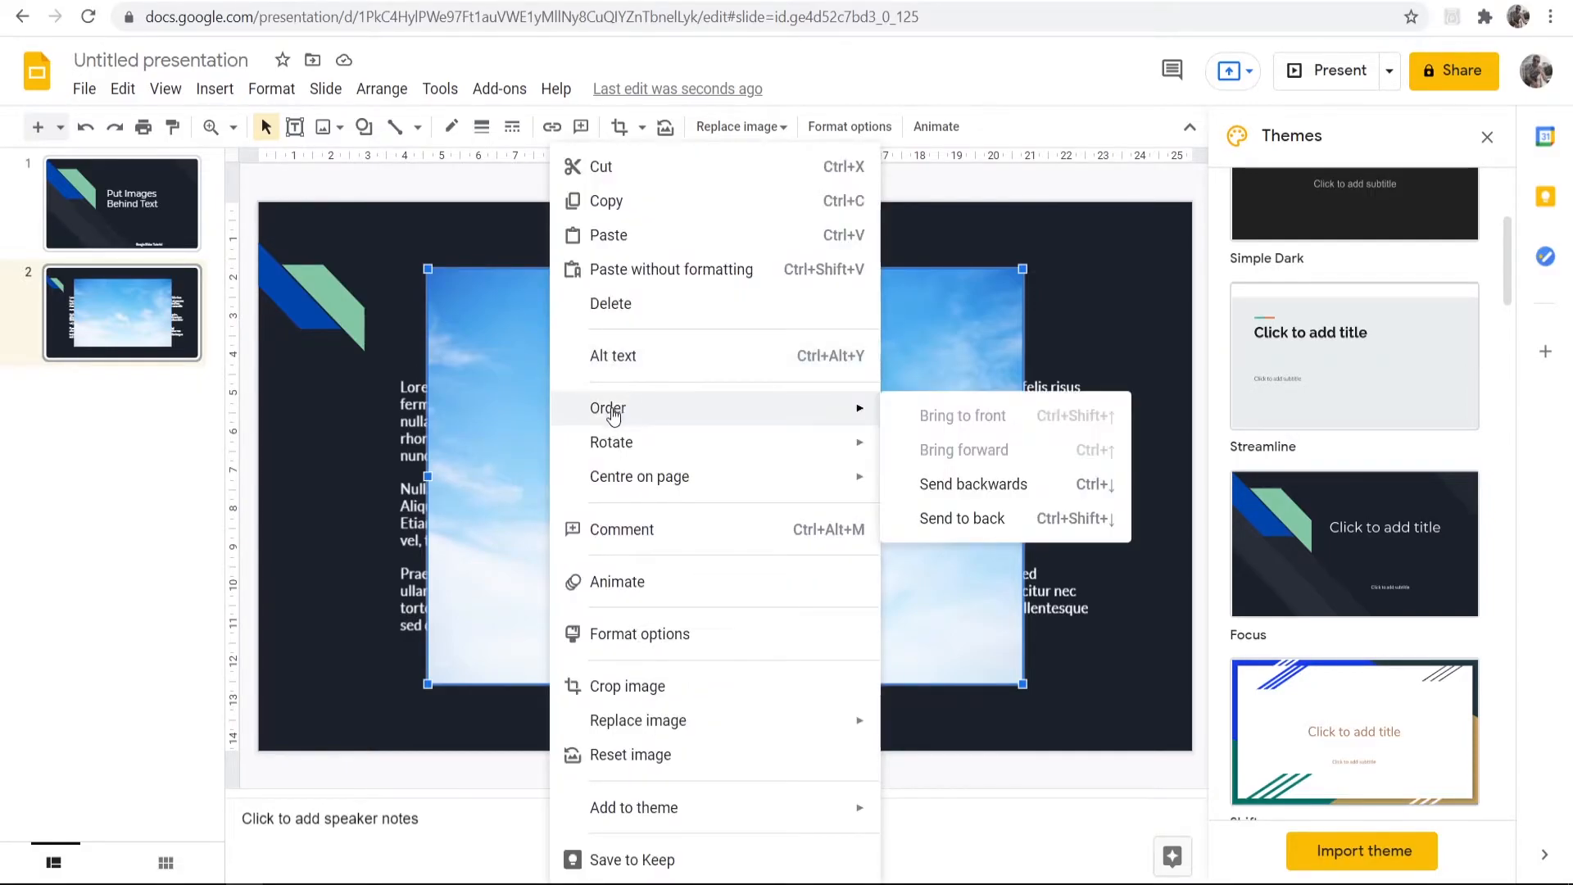
pyautogui.moveTo(974, 486)
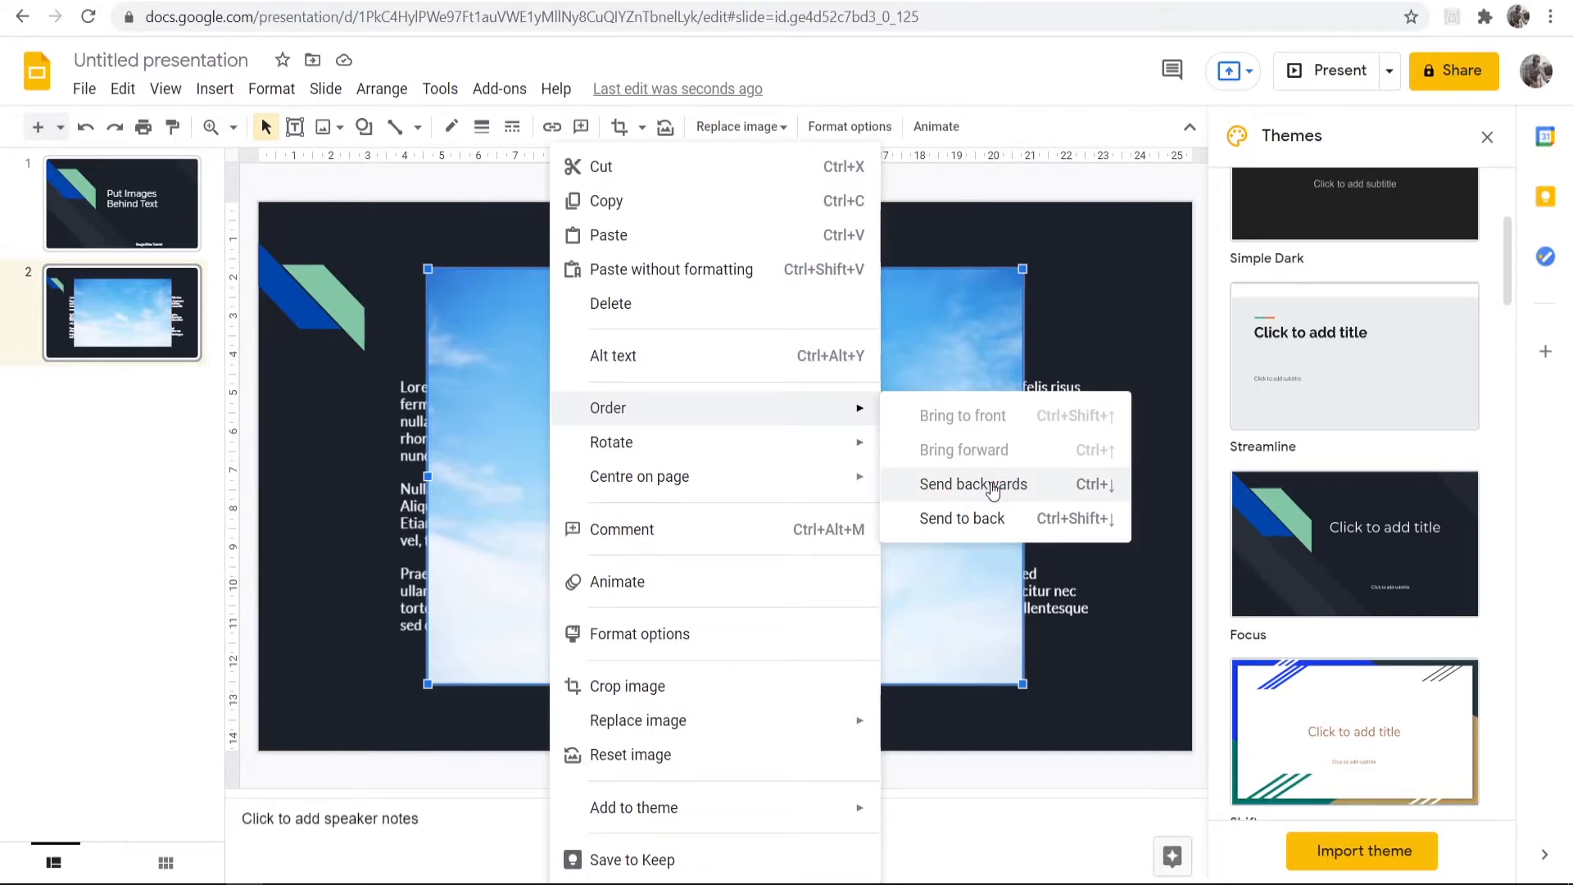
pyautogui.moveTo(961, 520)
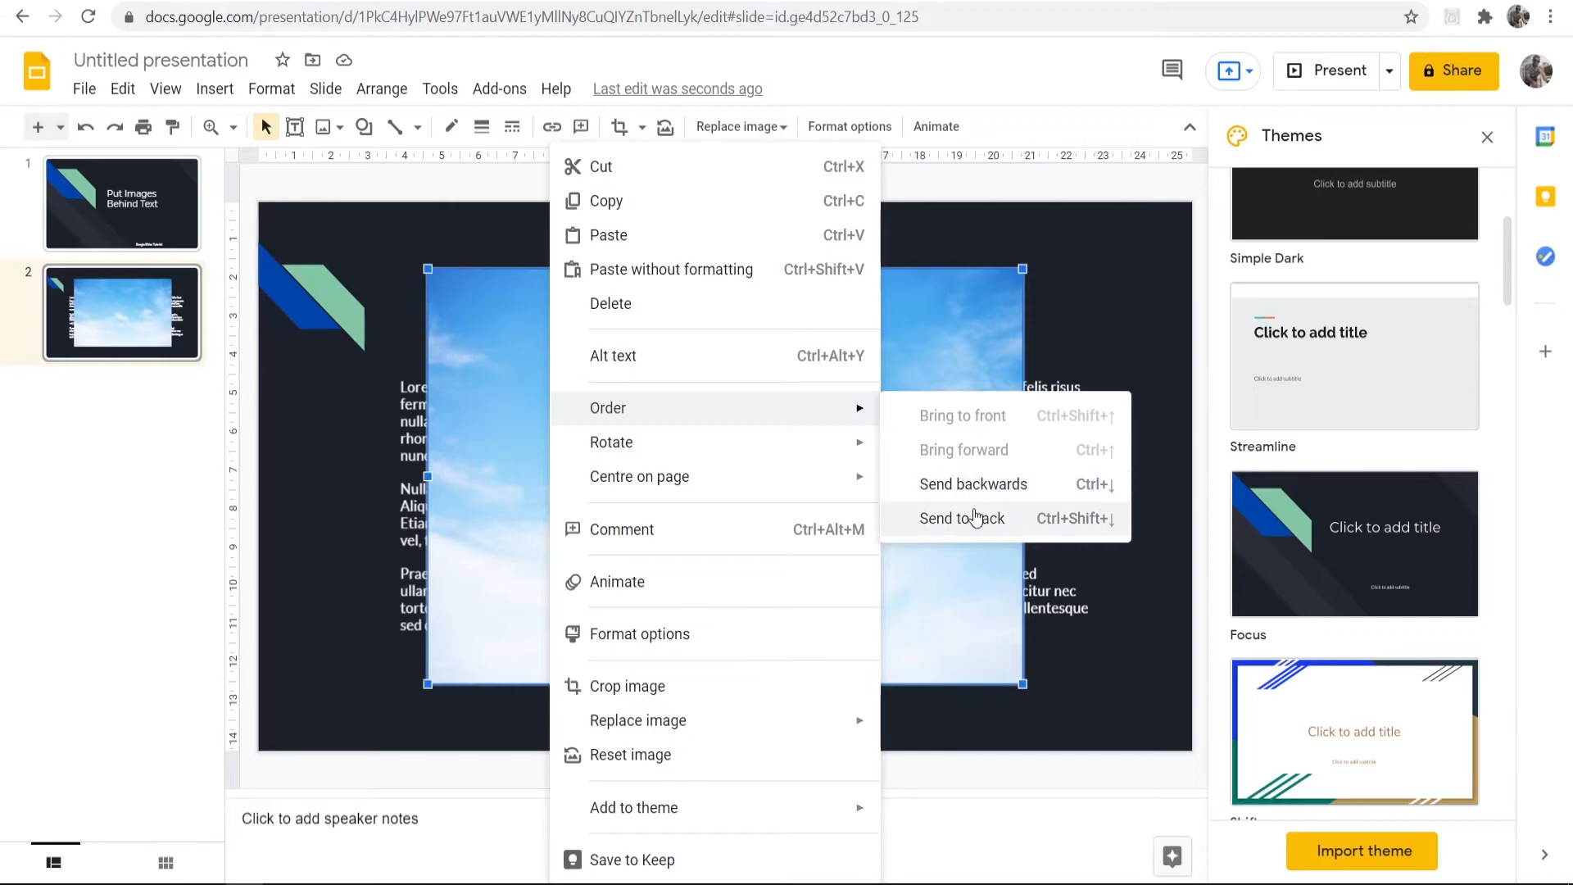
pyautogui.click(961, 518)
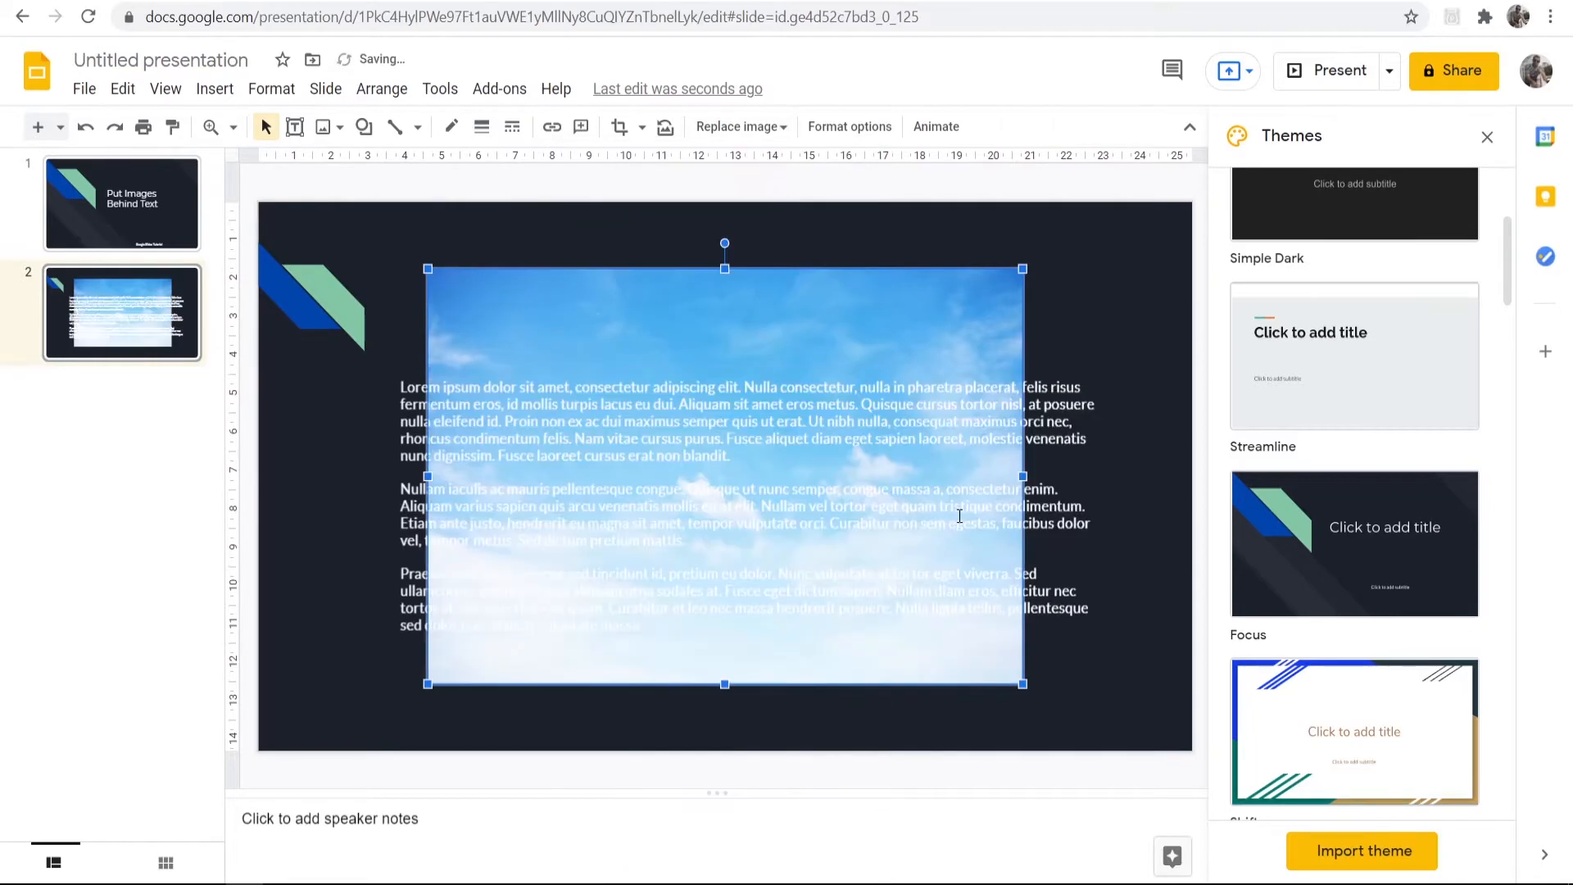
pyautogui.moveTo(421, 289)
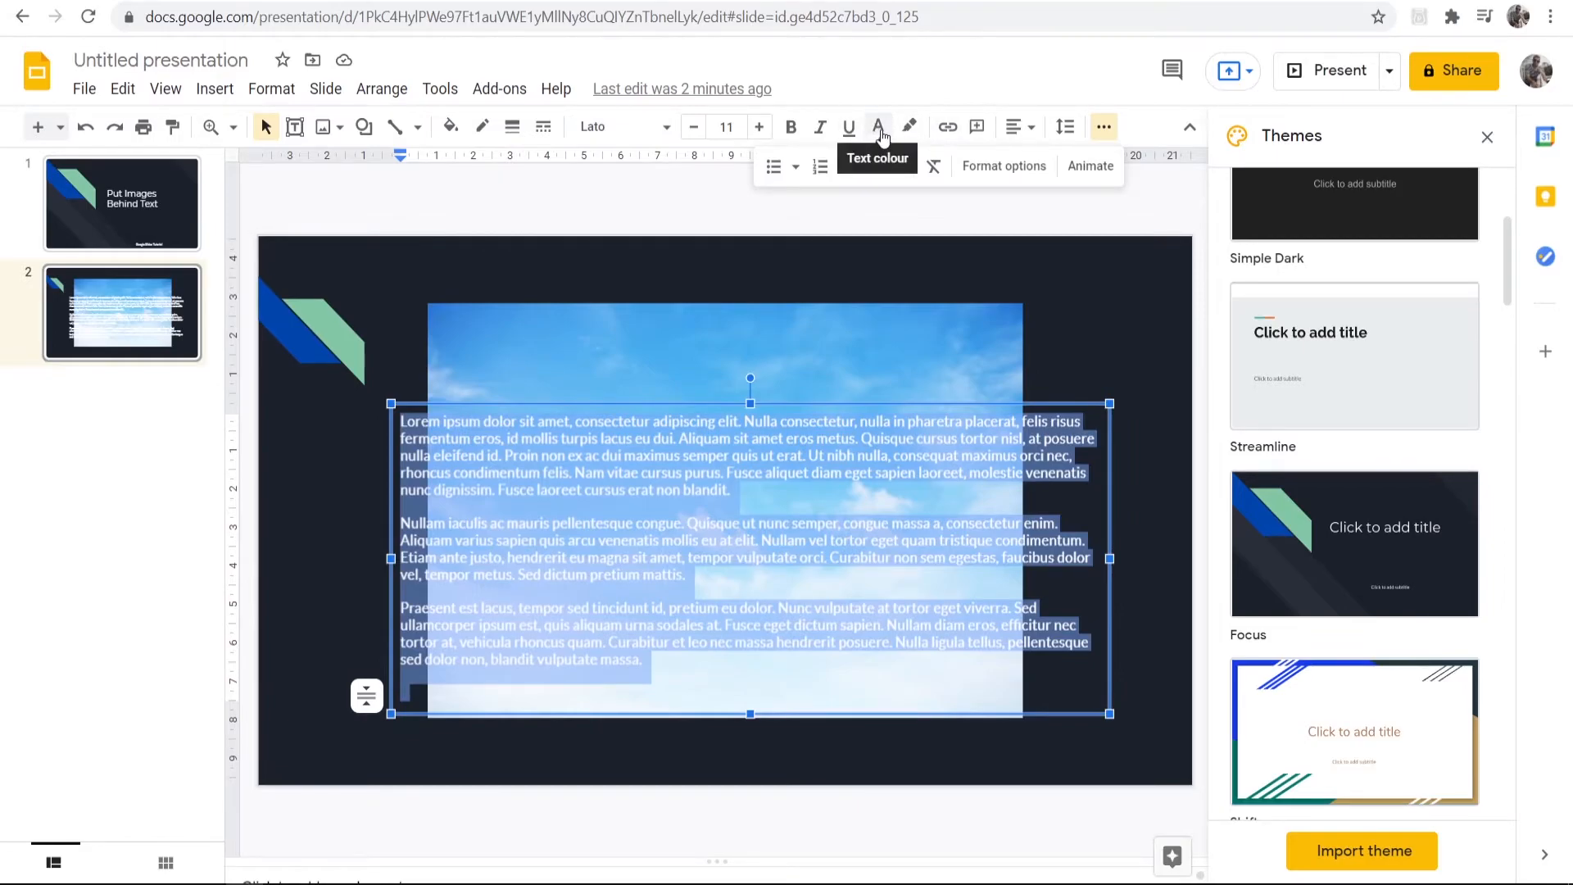
# Colour the selected lorem-ipsum paragraphs black.
pyautogui.click(879, 126)
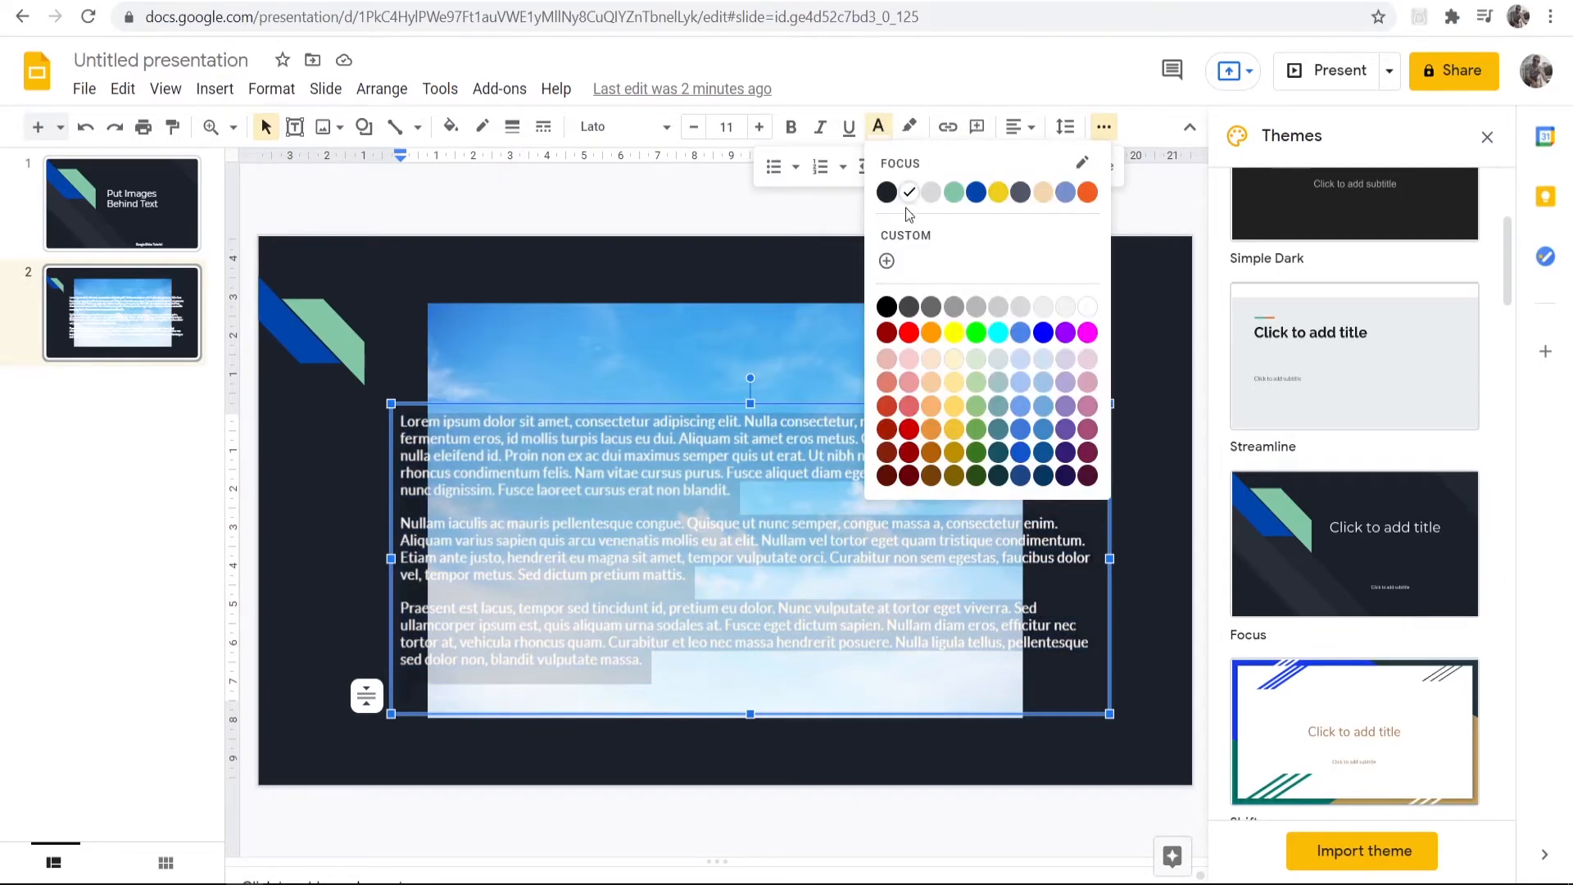
pyautogui.click(931, 191)
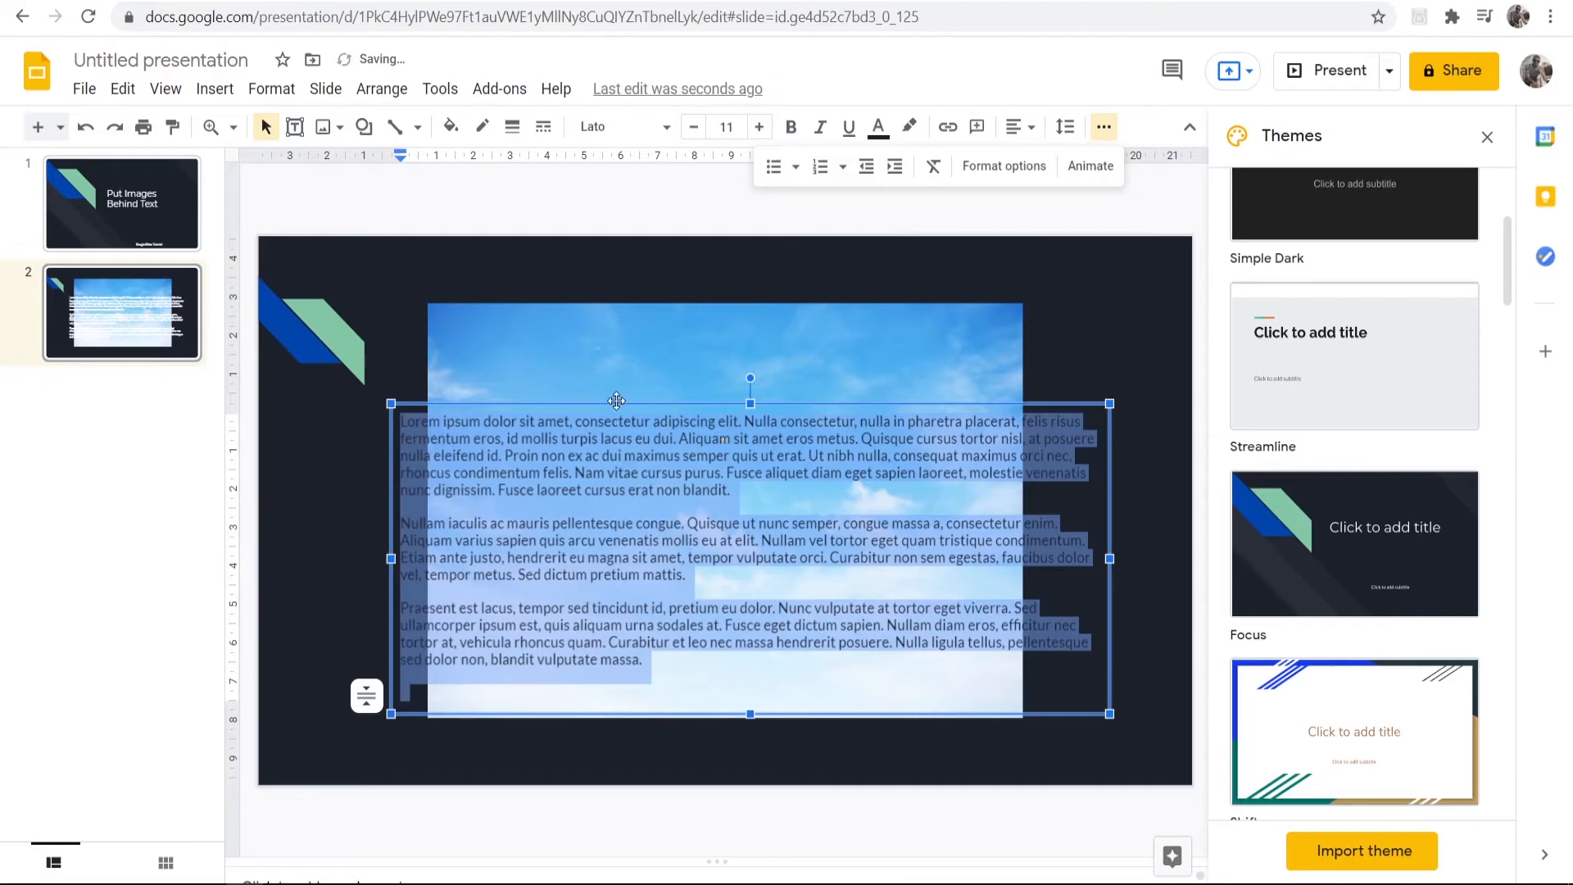